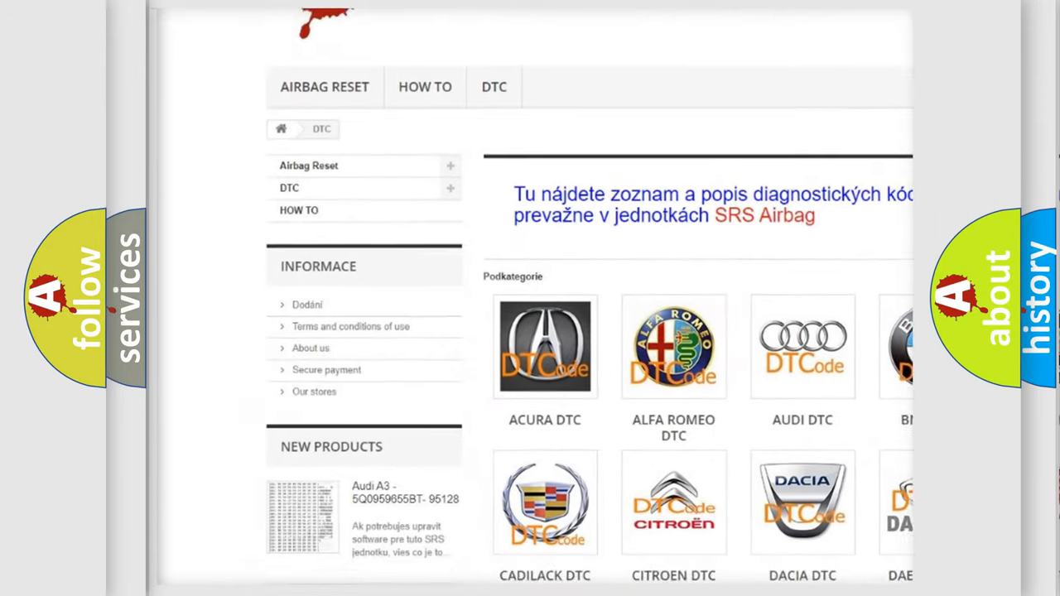
scroll("down", 3)
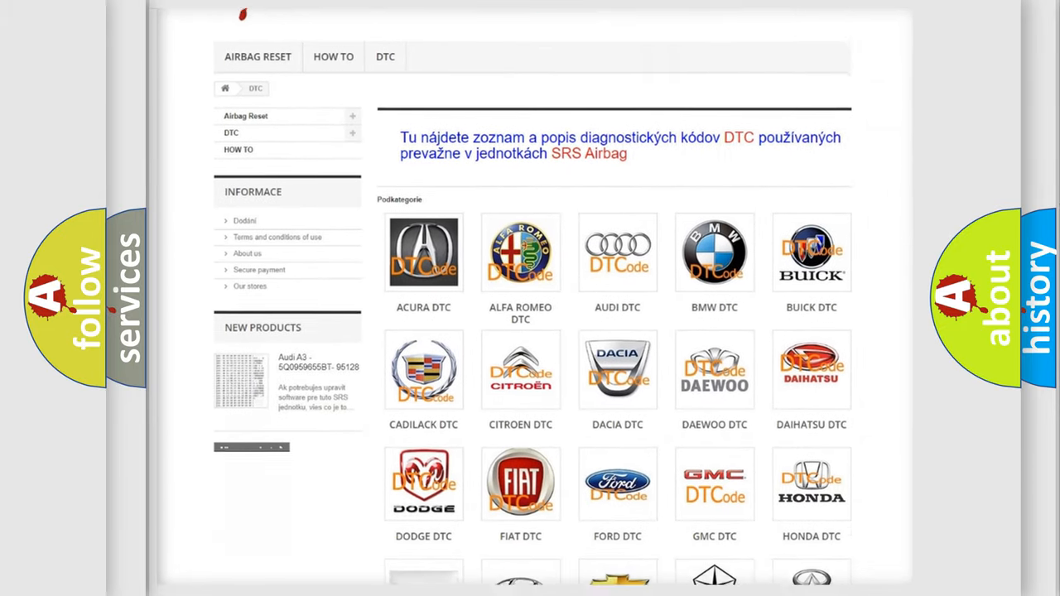
scroll("down", 3)
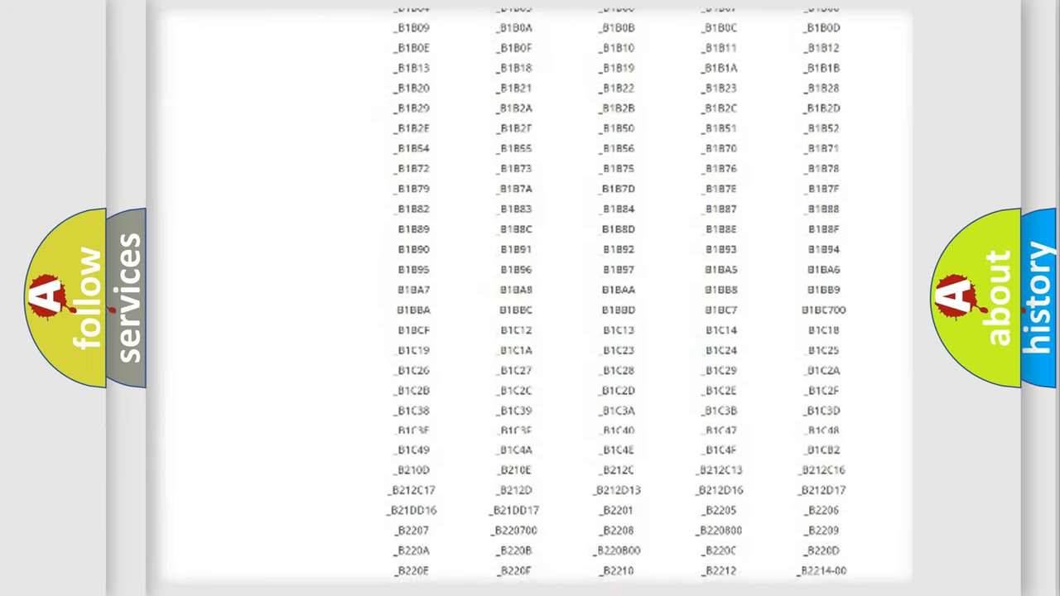
scroll("down", 3)
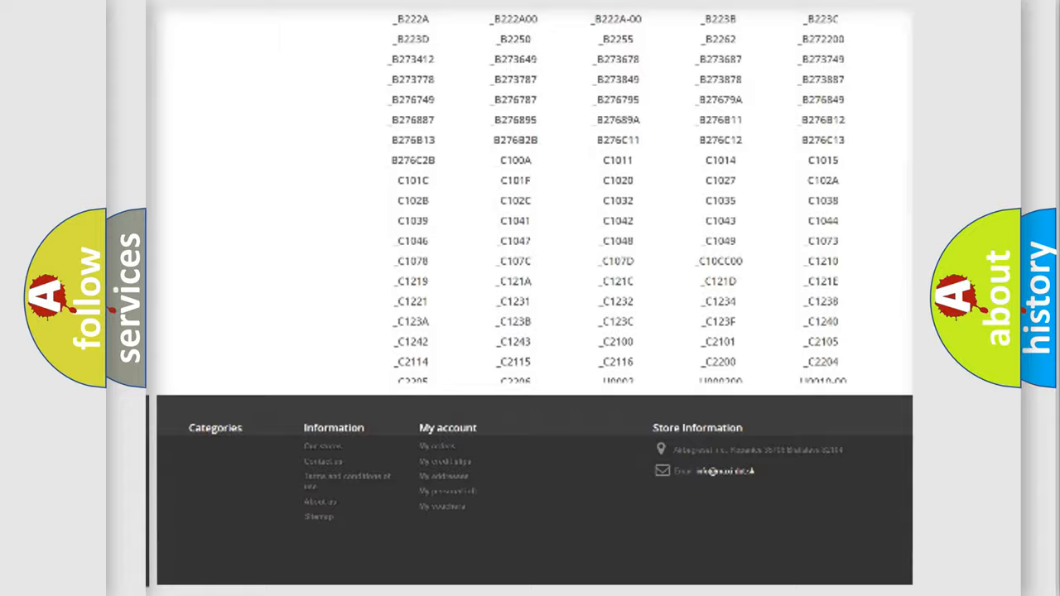